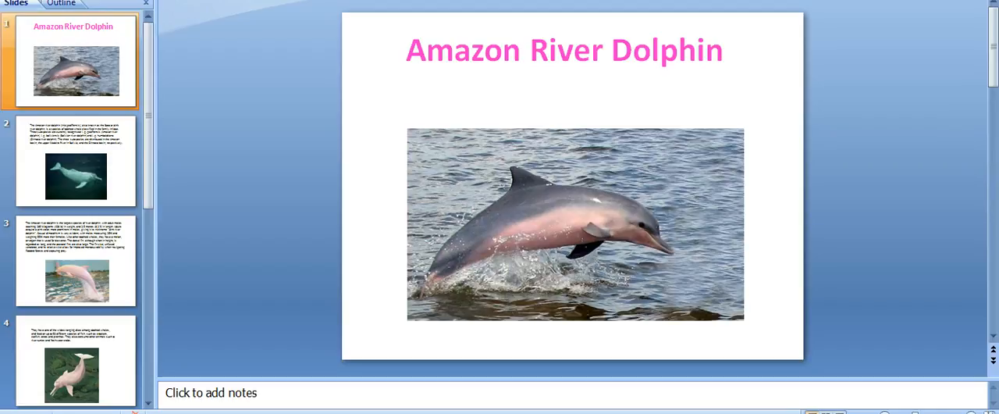
# - Display slide 3 with the size-and-colour description above the pink dolphin photo
pyautogui.click(75, 159)
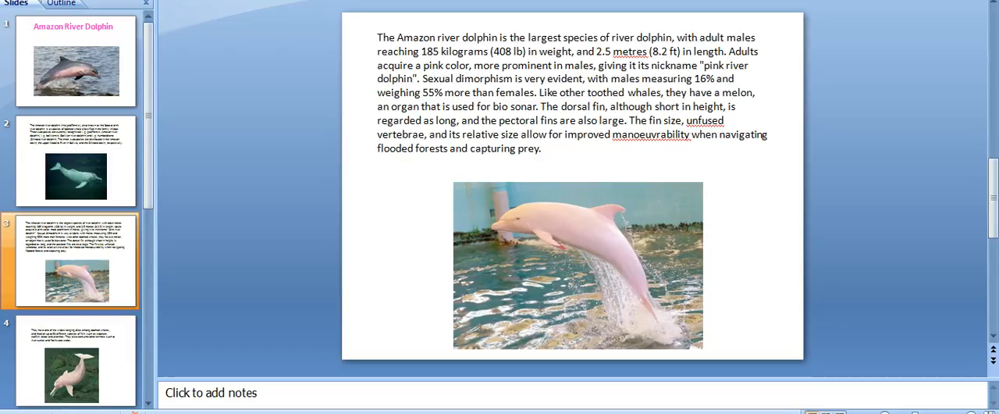
# - View slide 4 on the dolphin's diet, then return to the title slide
pyautogui.click(75, 359)
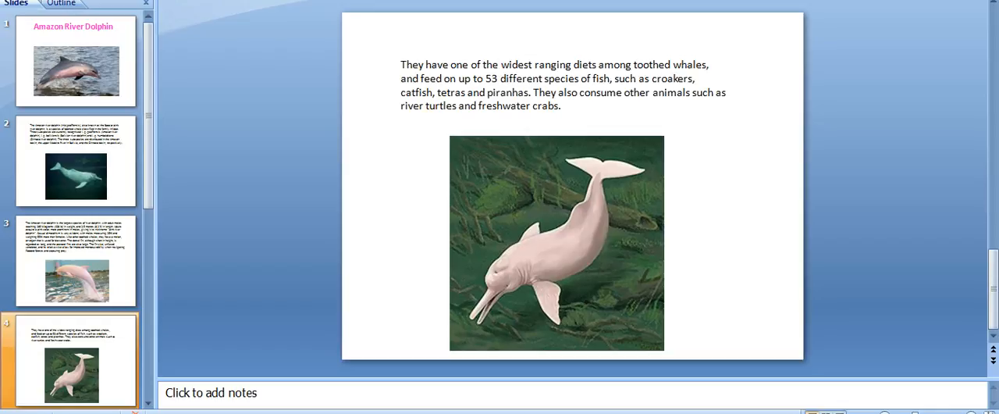
pyautogui.click(75, 61)
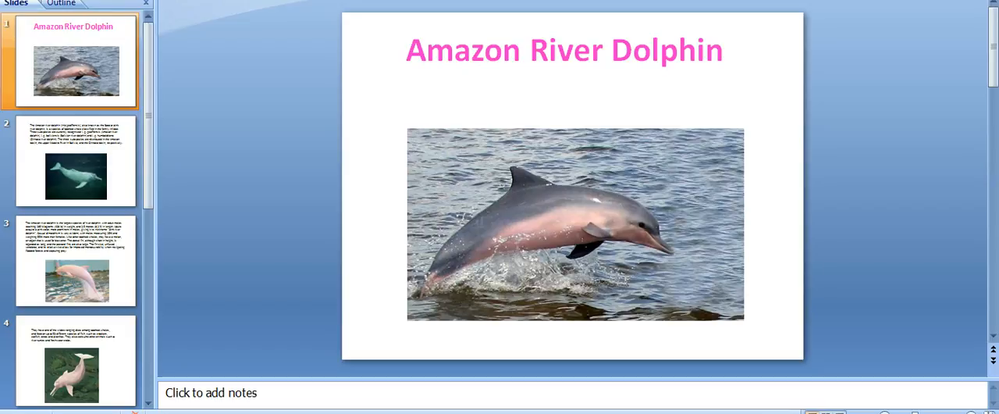